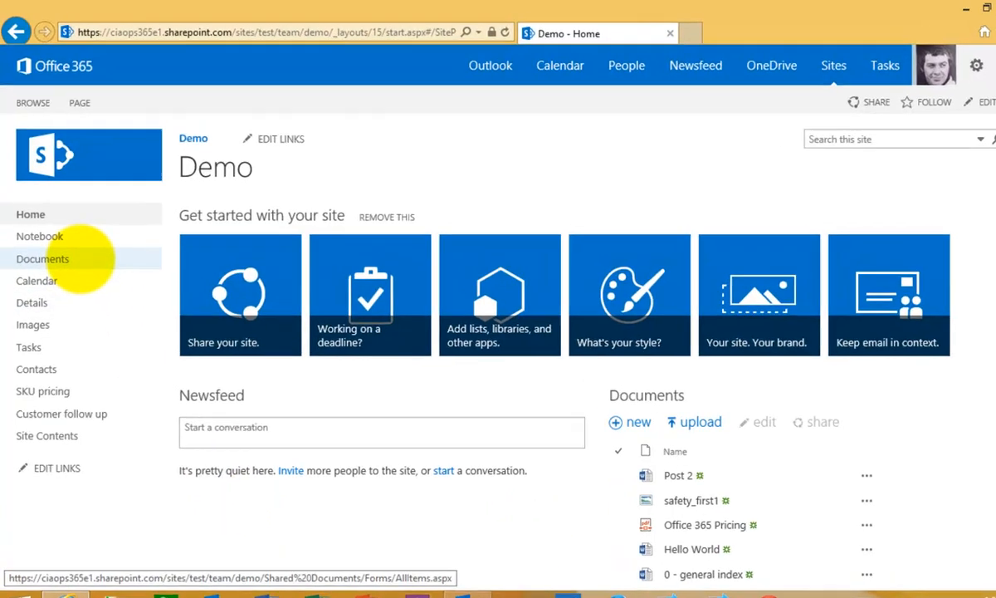
Open the Documents library of the Demo team site from the left navigation.
click(43, 259)
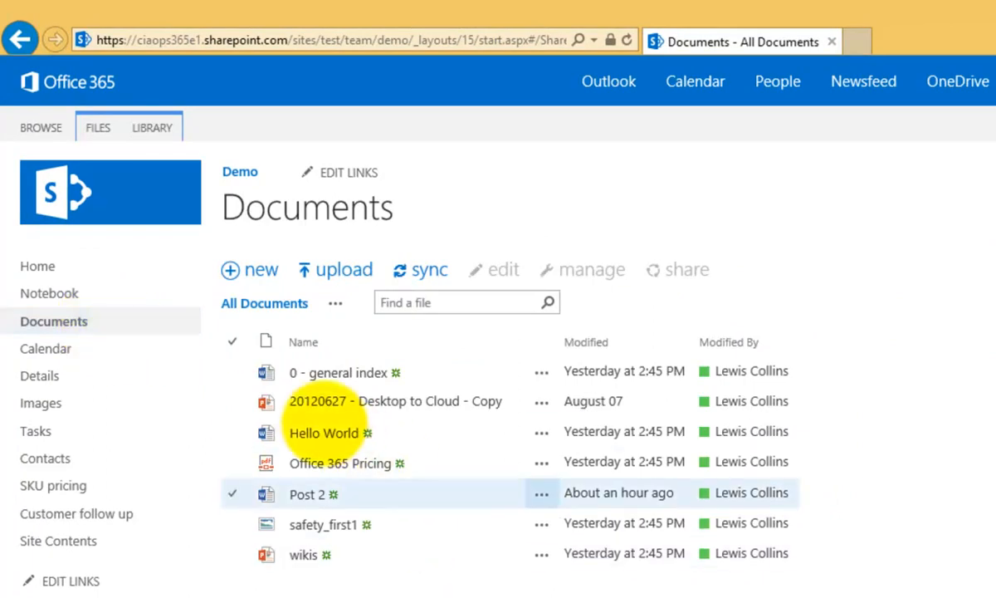
click(338, 372)
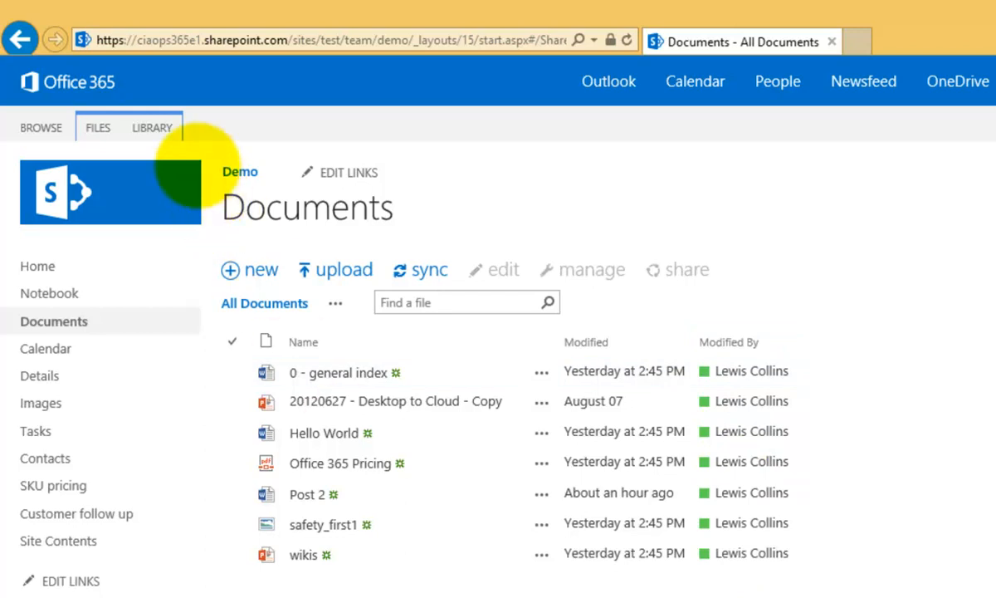
Start a new library column named Customer of type Choice.
click(153, 127)
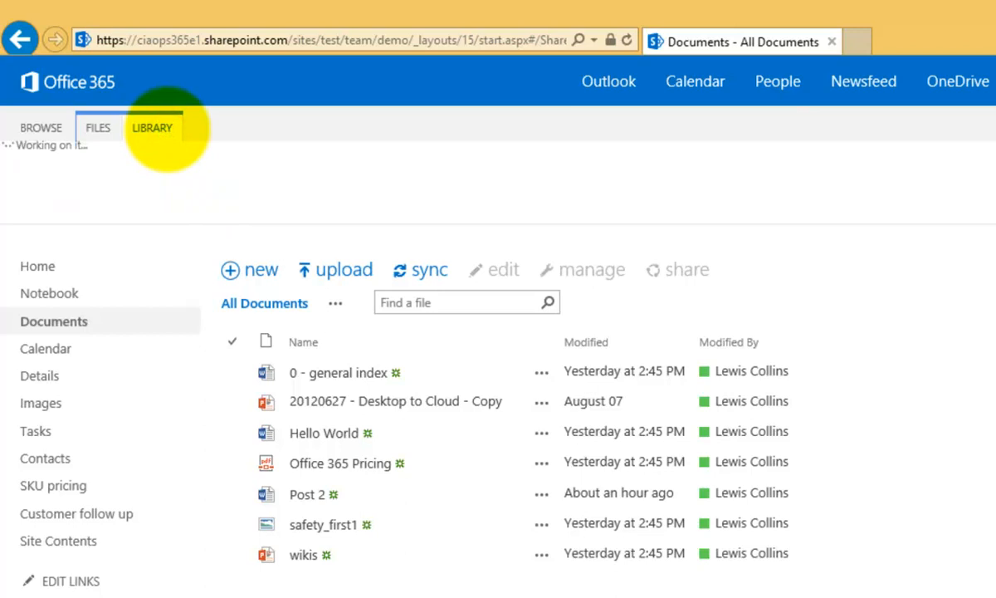
click(152, 126)
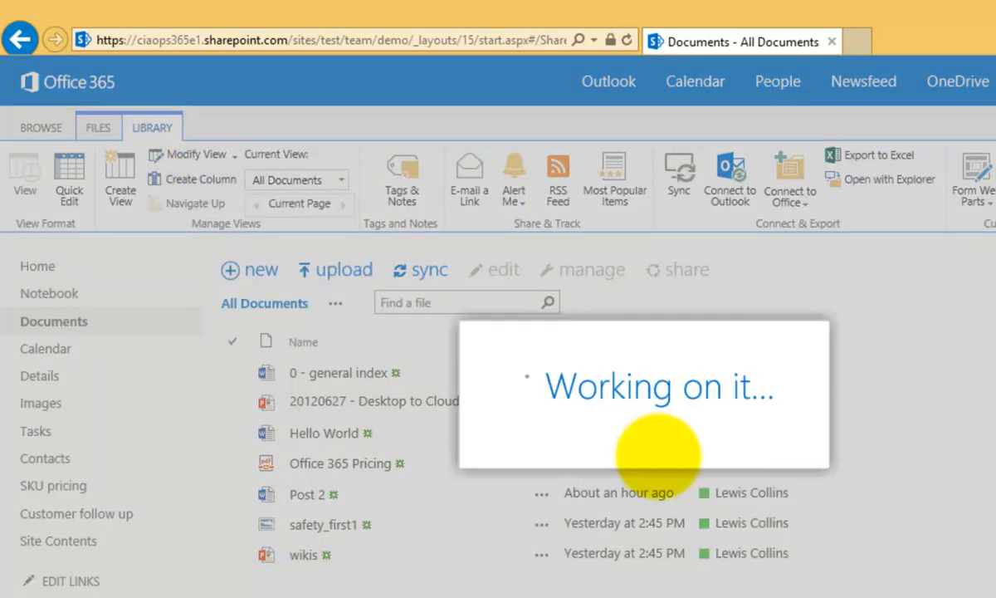
click(199, 179)
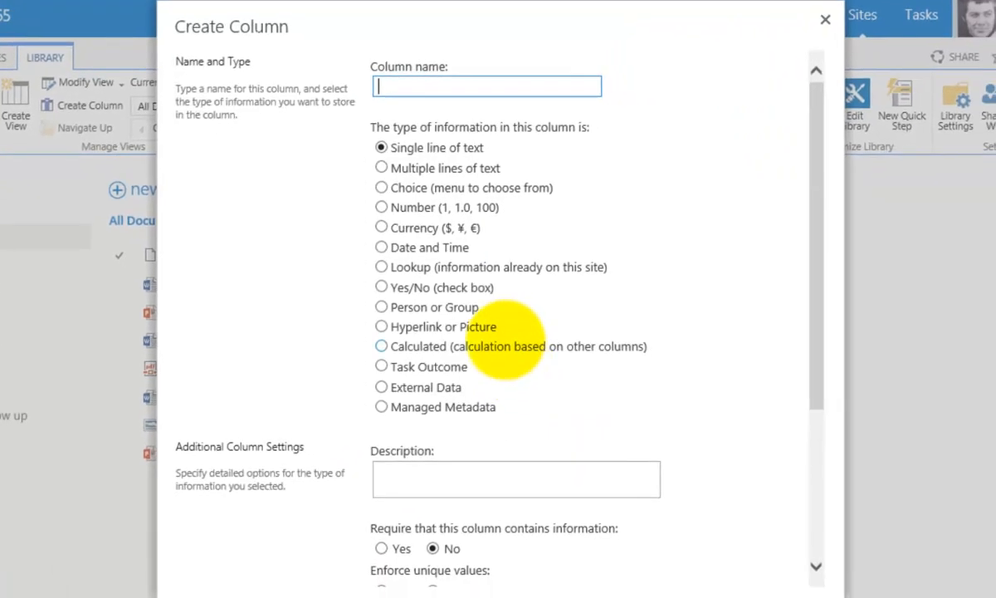
text(Customer)
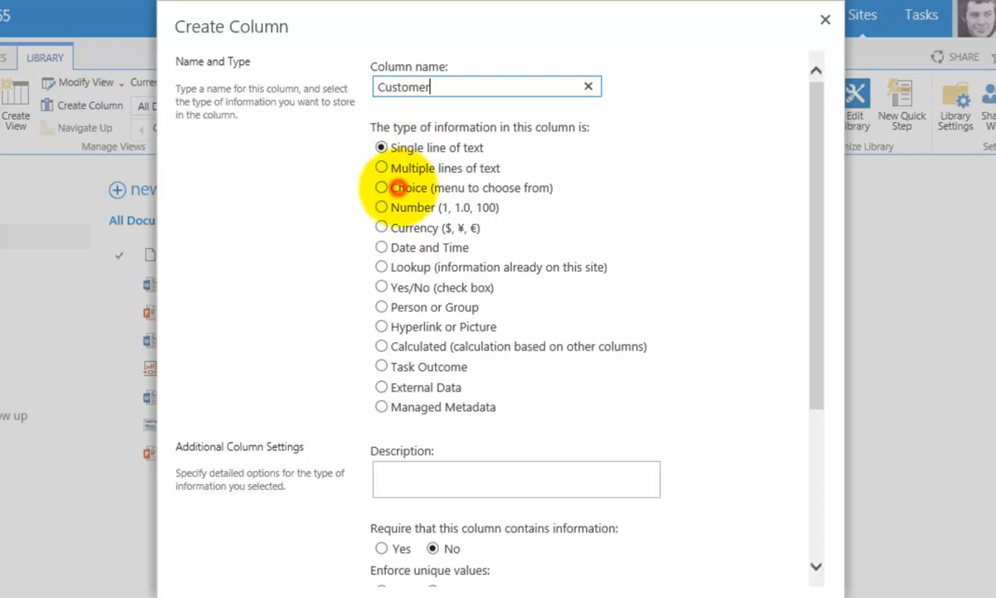
click(382, 186)
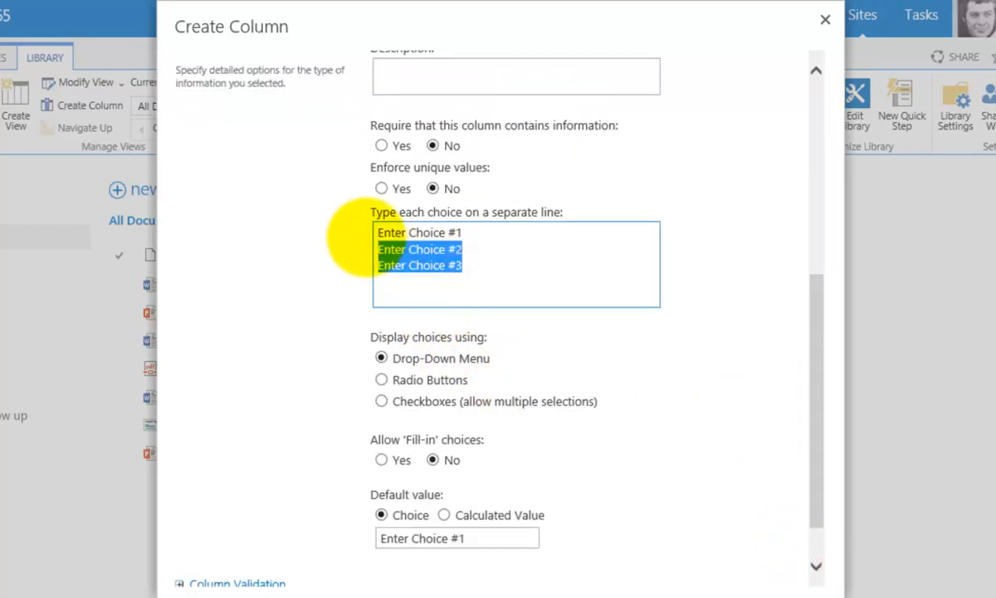
Enter the choices Customer A, Customer B, Customer C and Other, one per line.
text(Customer A)
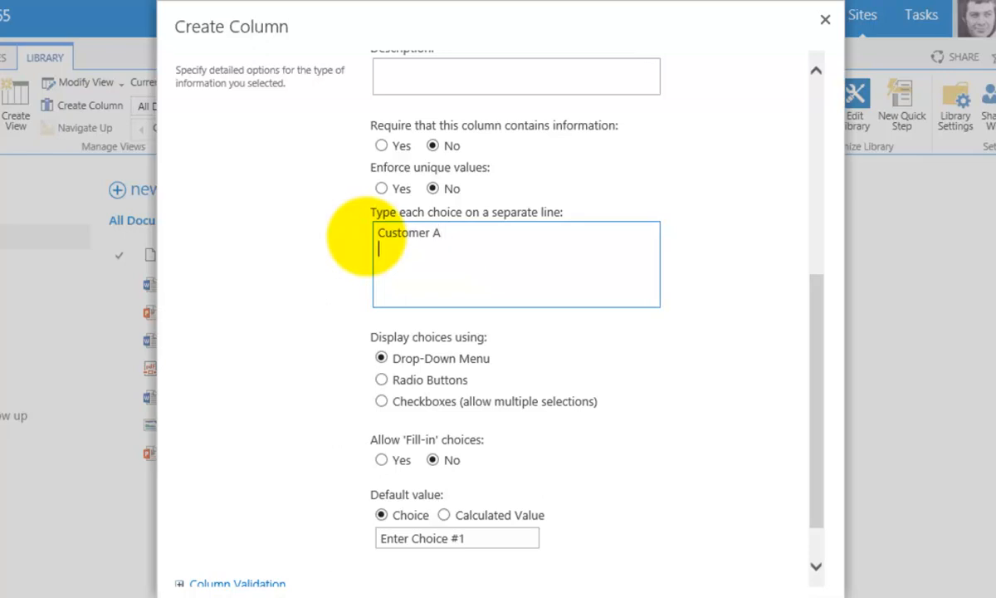
text(Customer B)
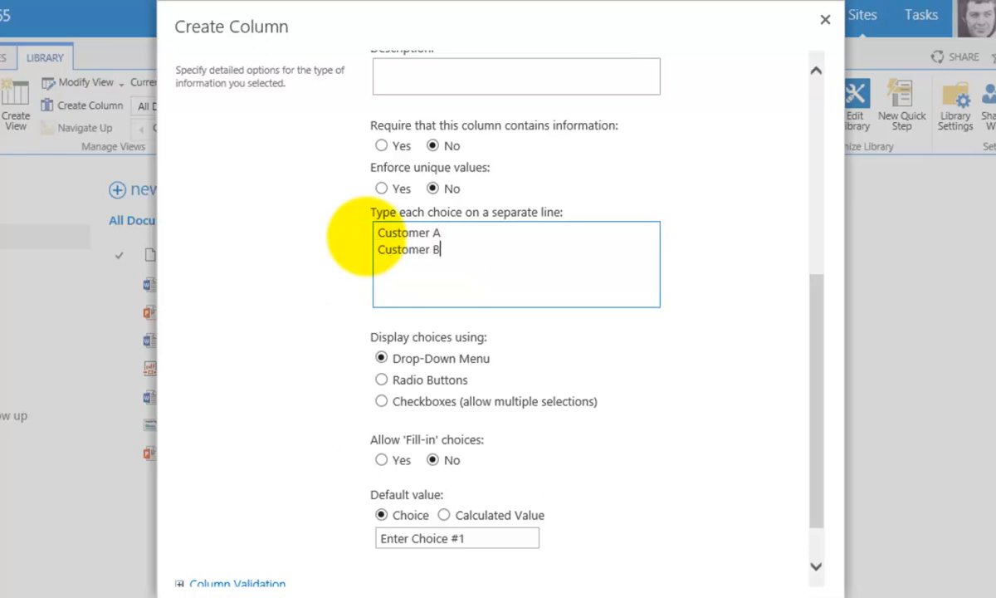
text(Customer C)
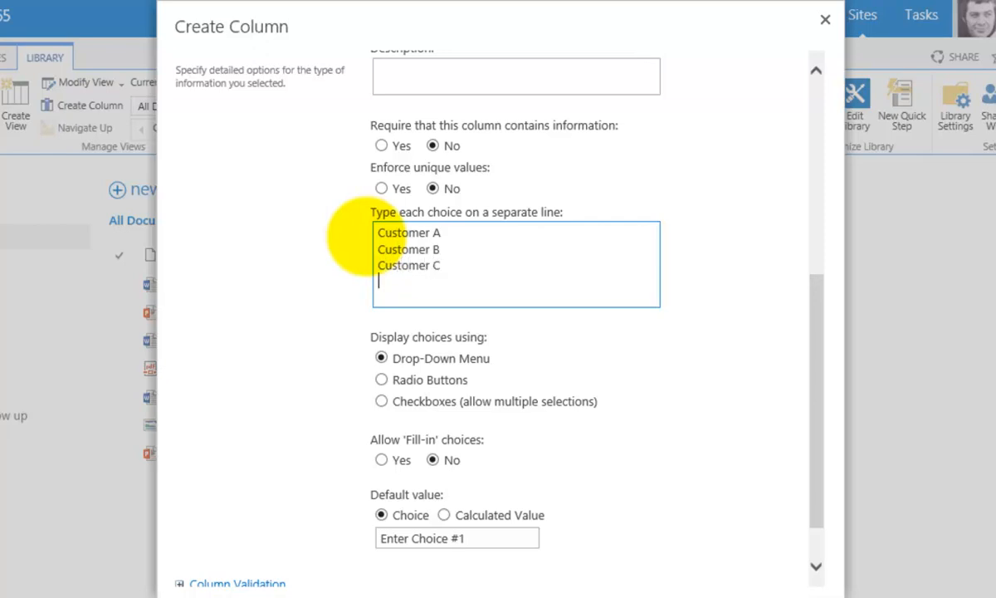
text(Other)
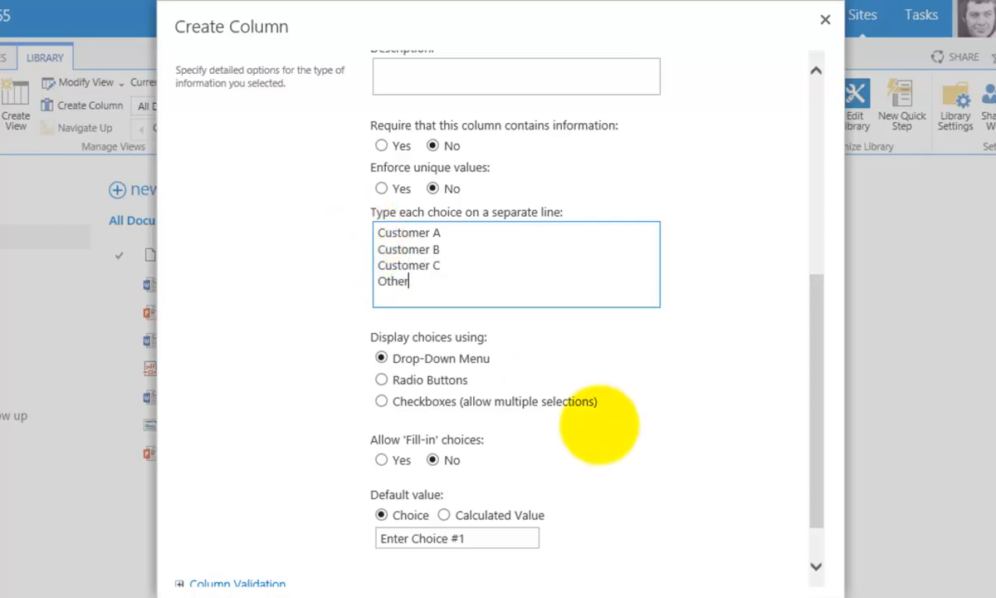
scroll(down, 3)
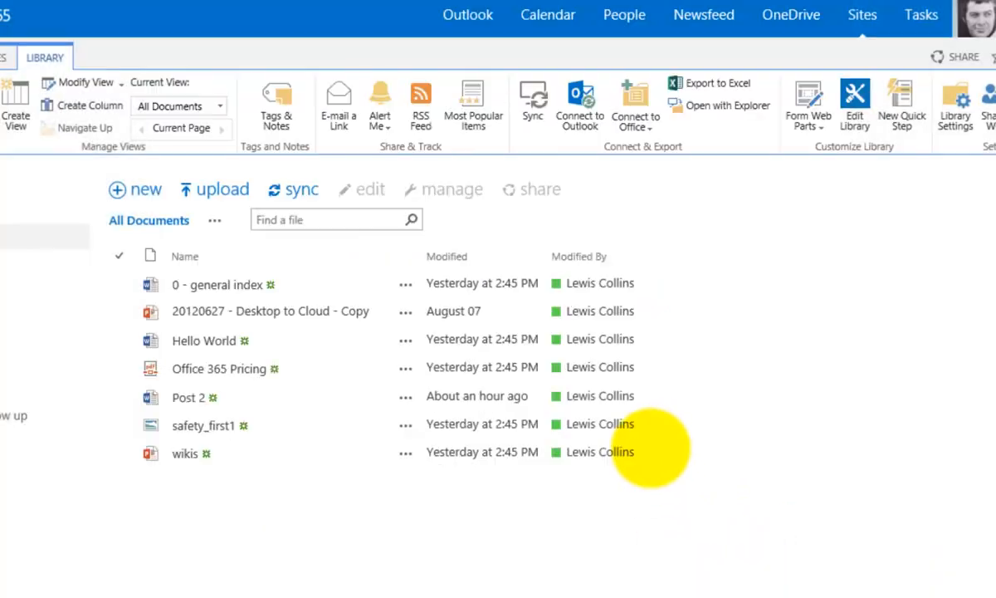
Check the new empty Customer column and select the 0 - general index file.
click(191, 454)
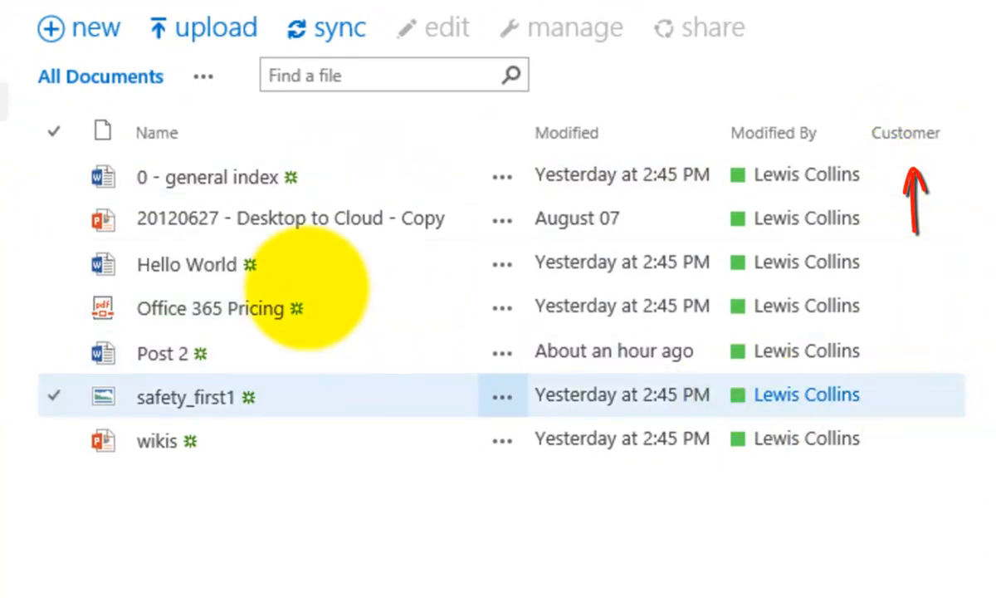
click(53, 176)
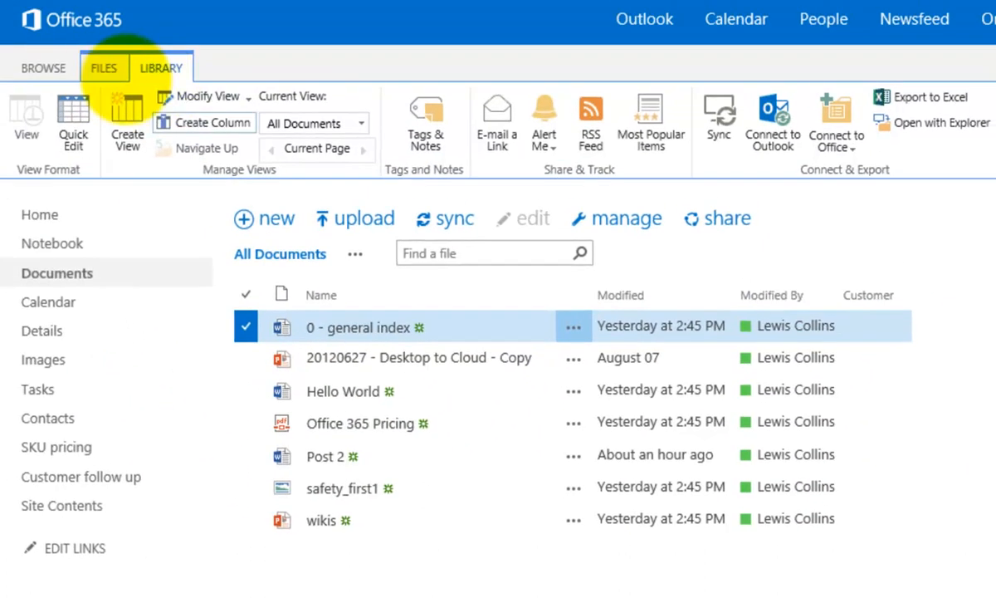
Edit the 0 - general index file's properties to set Customer B and save.
click(103, 68)
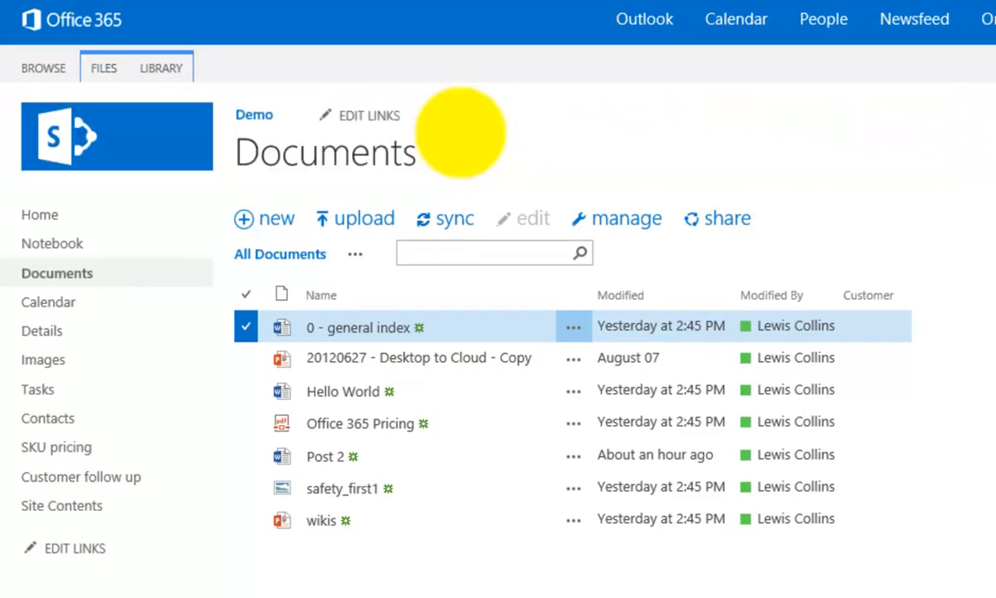
click(533, 219)
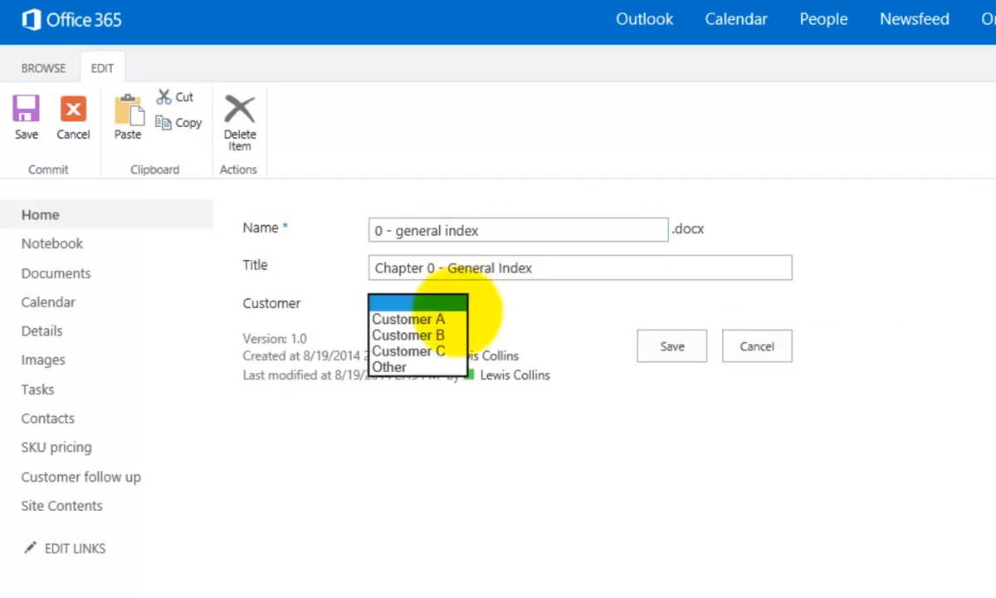
click(407, 335)
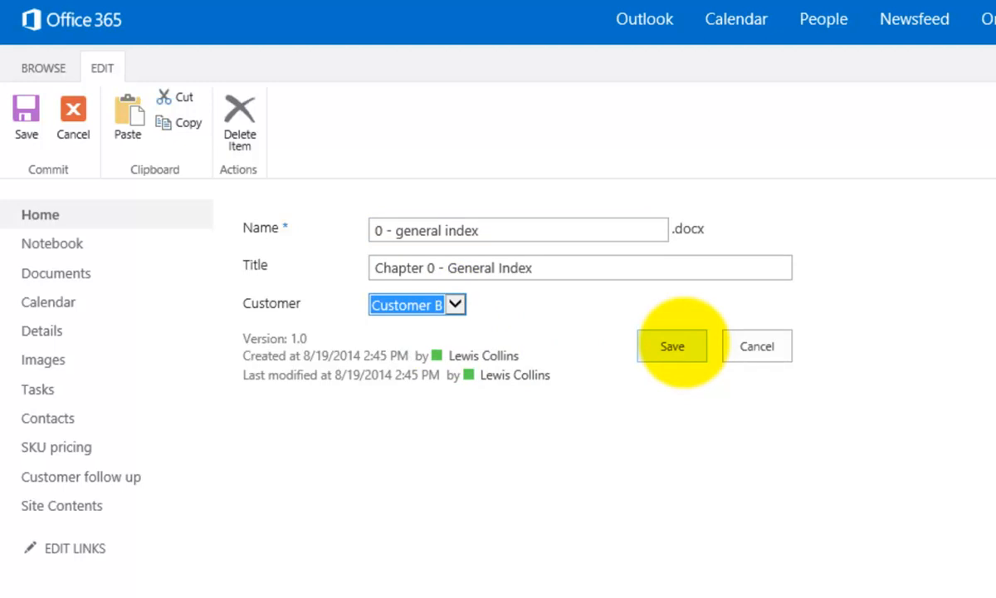
click(671, 344)
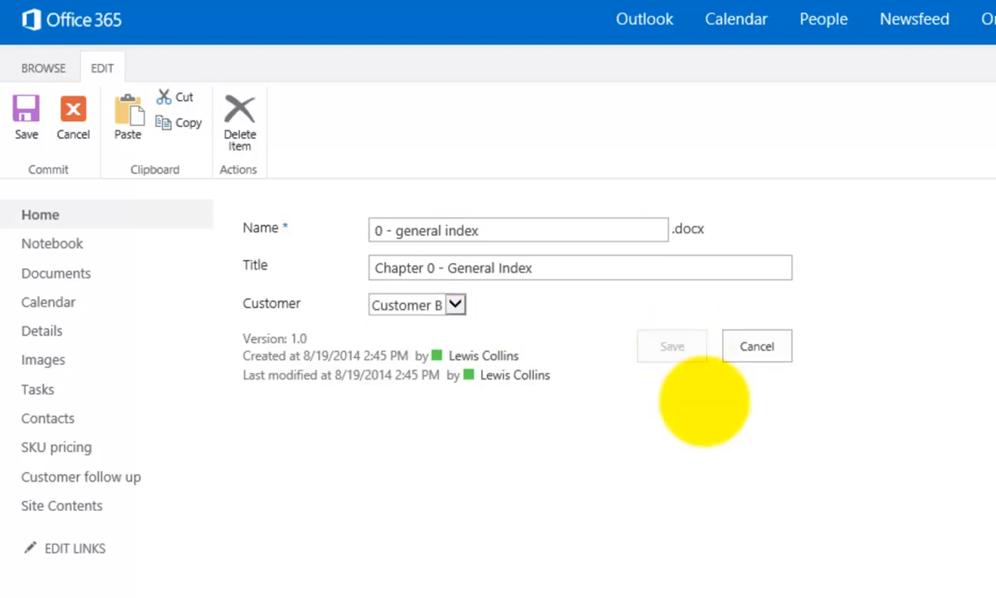
click(671, 346)
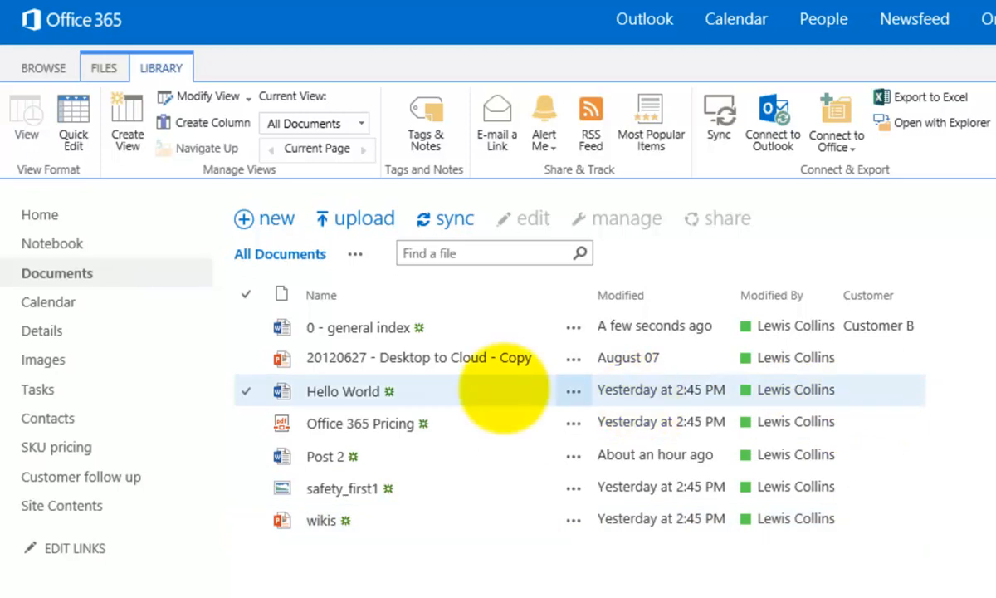
mouse_move(73, 120)
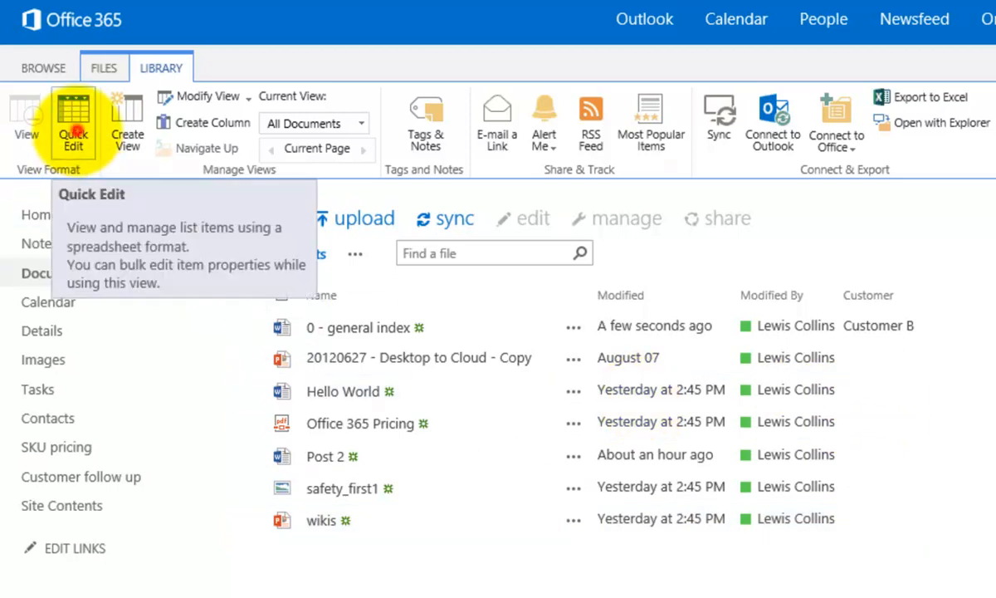
In Quick Edit, set Desktop to Cloud copy to Customer C and Office 365 Pricing to Other.
click(73, 120)
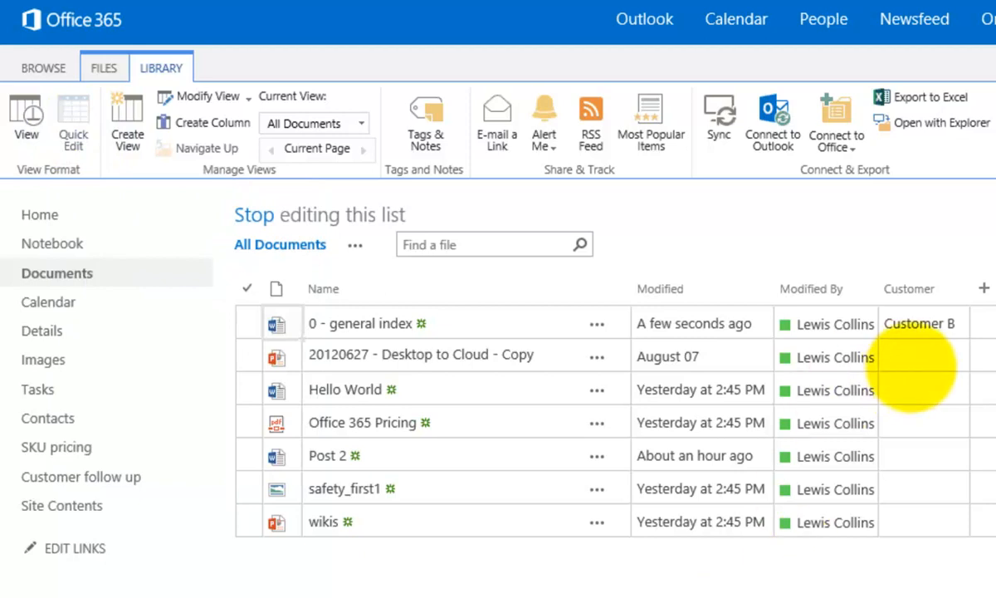
click(922, 357)
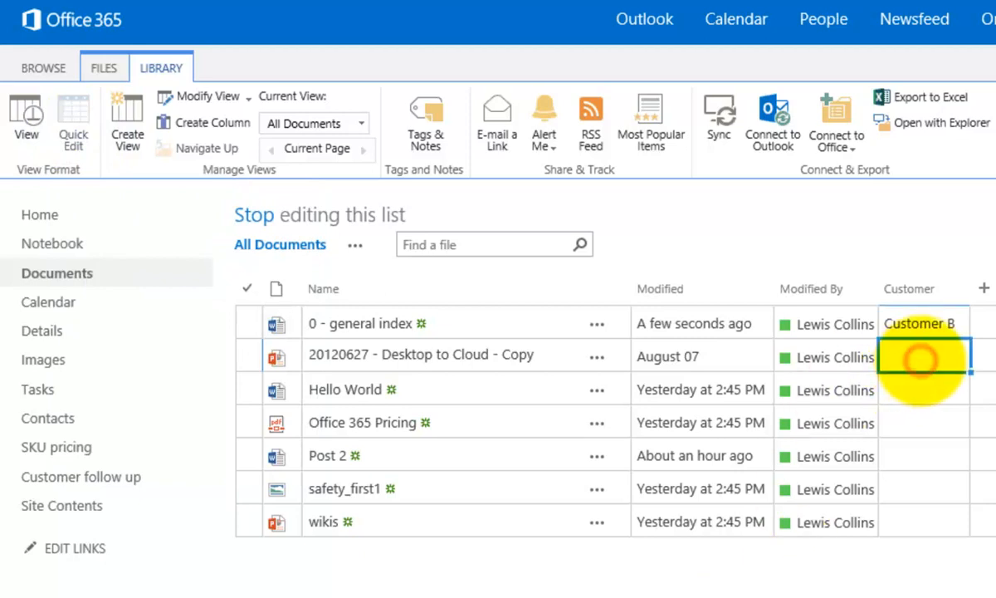
click(923, 355)
text(Custome)
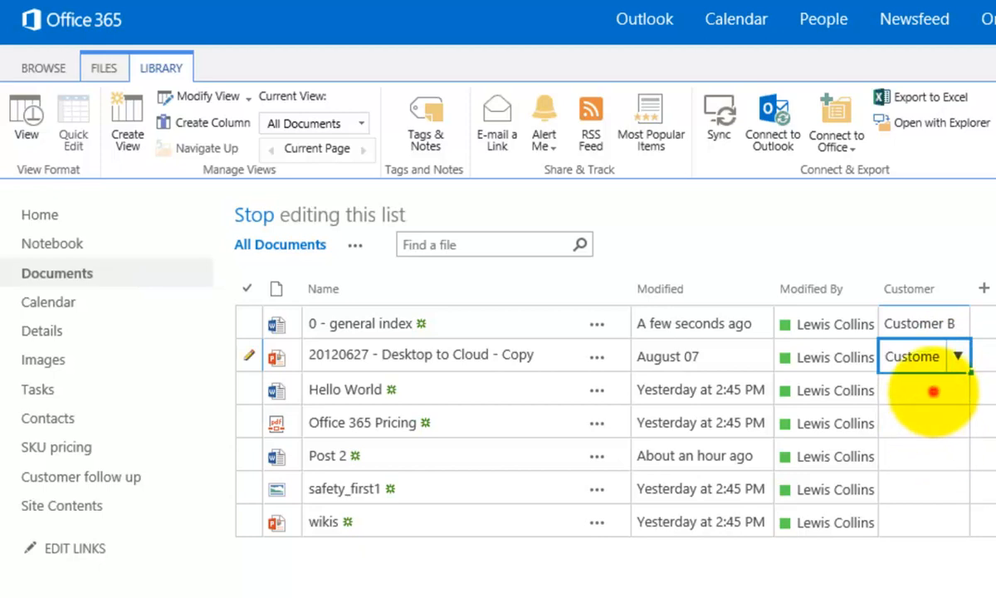
click(956, 388)
text(Customer A)
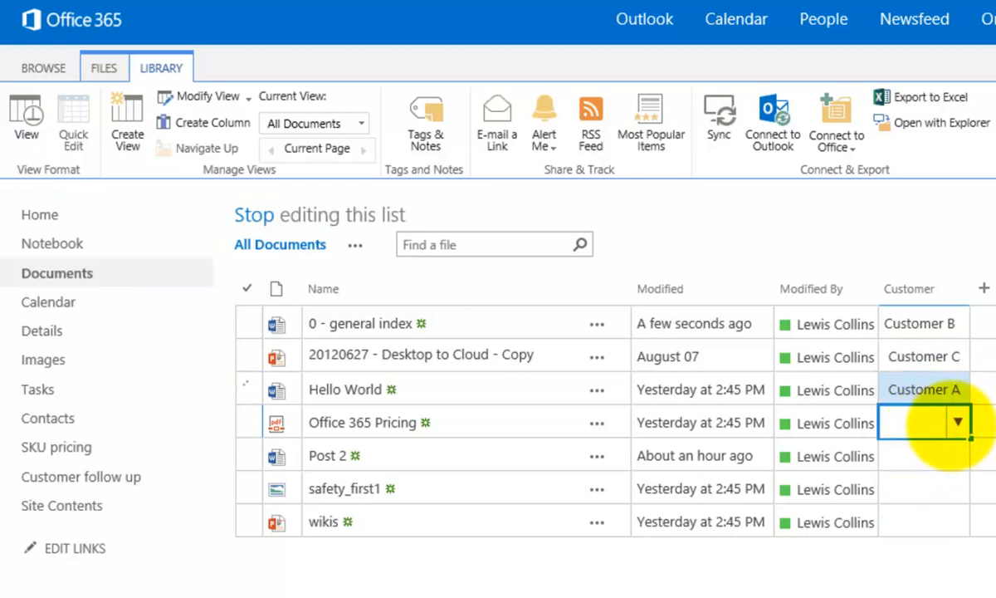
click(948, 421)
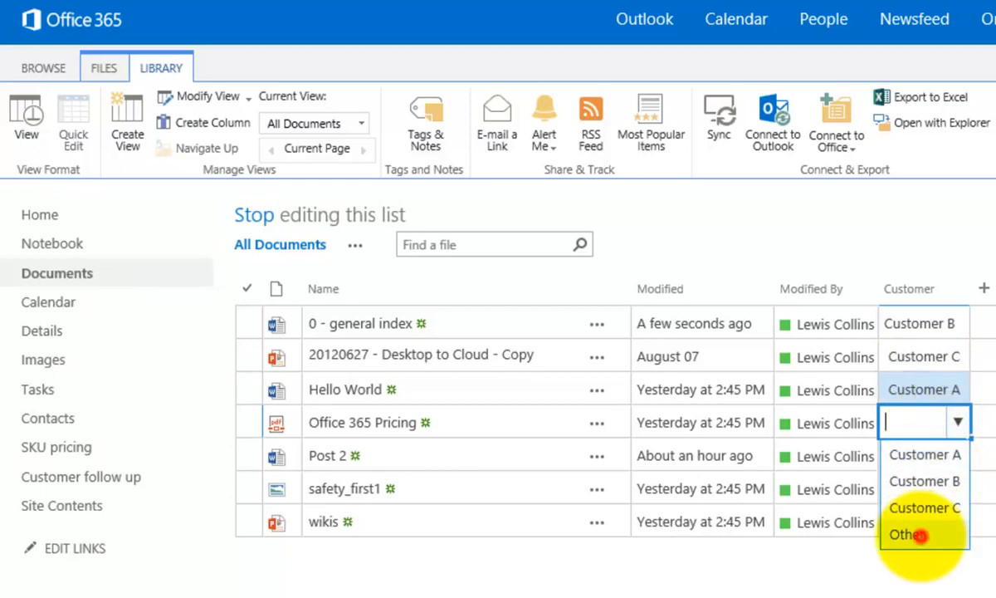
click(903, 534)
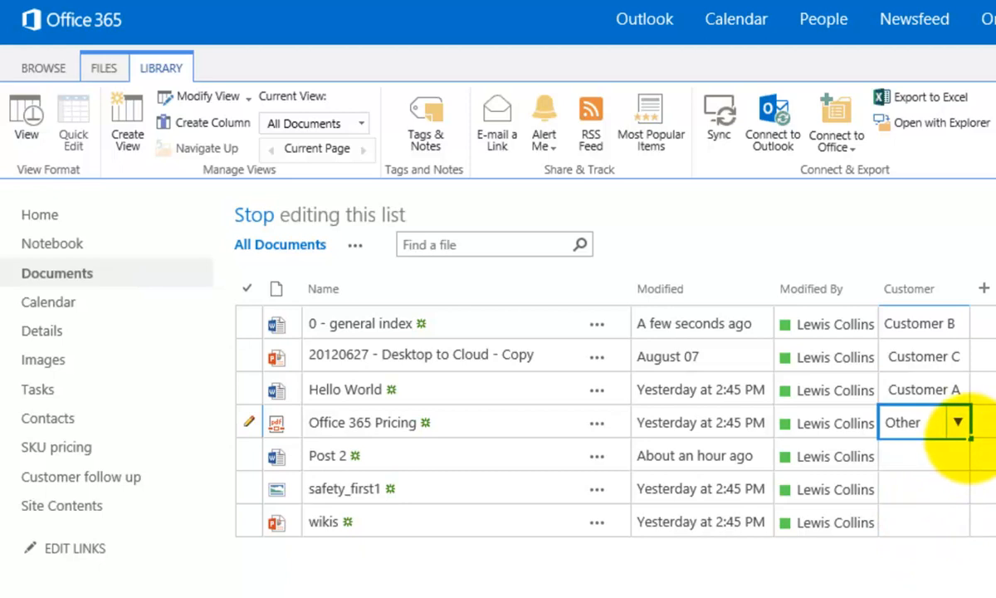
Set Post 2 to Other, safety_first1 to Customer A, and the wikis file's customer.
click(955, 422)
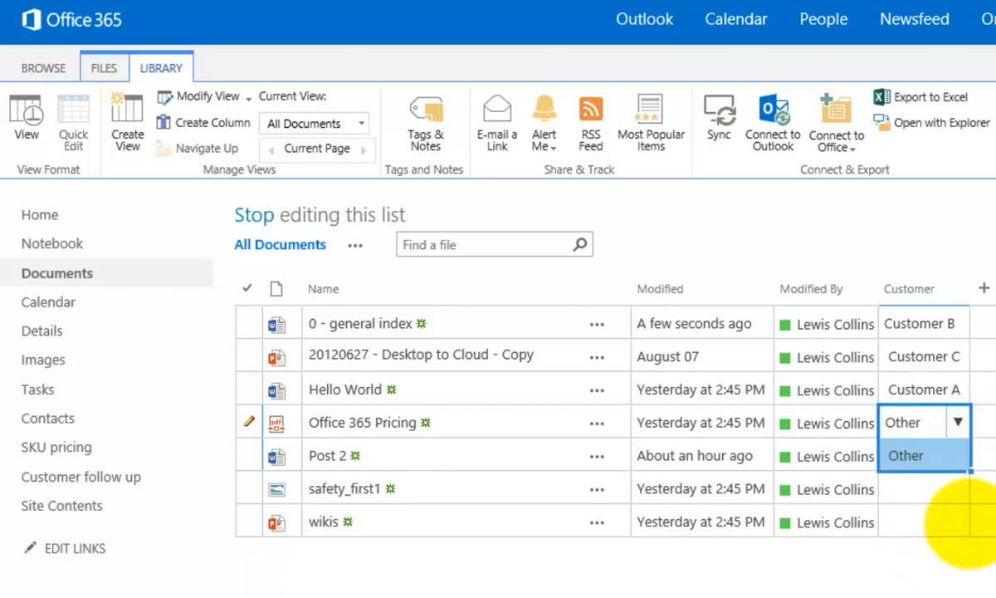
click(905, 455)
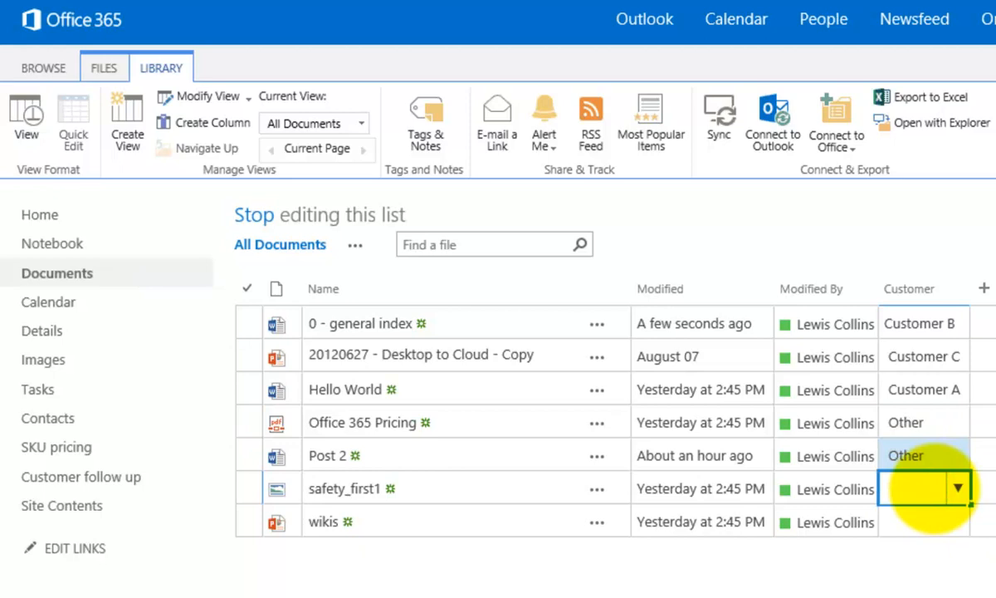
click(950, 488)
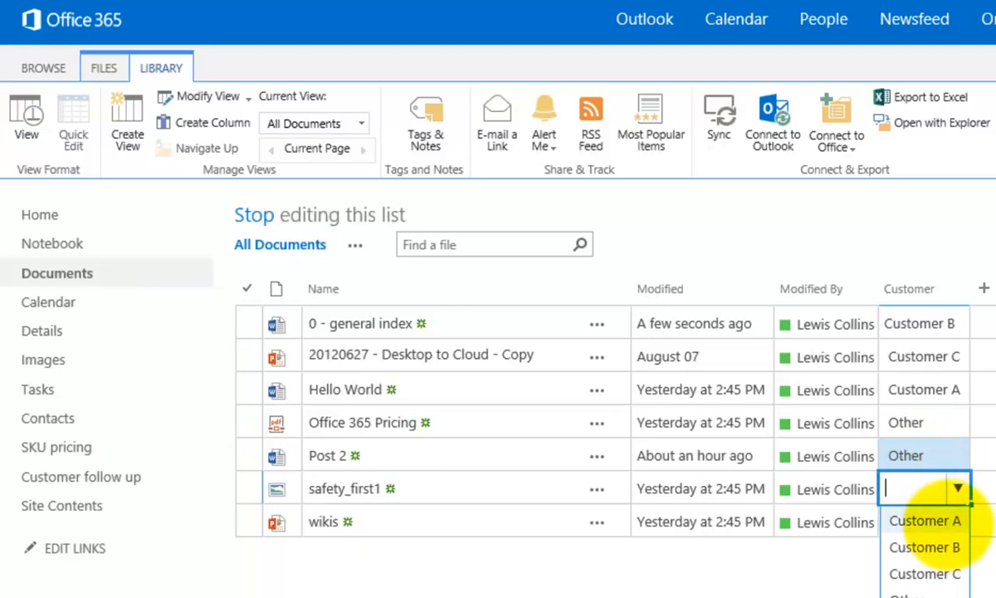
click(923, 522)
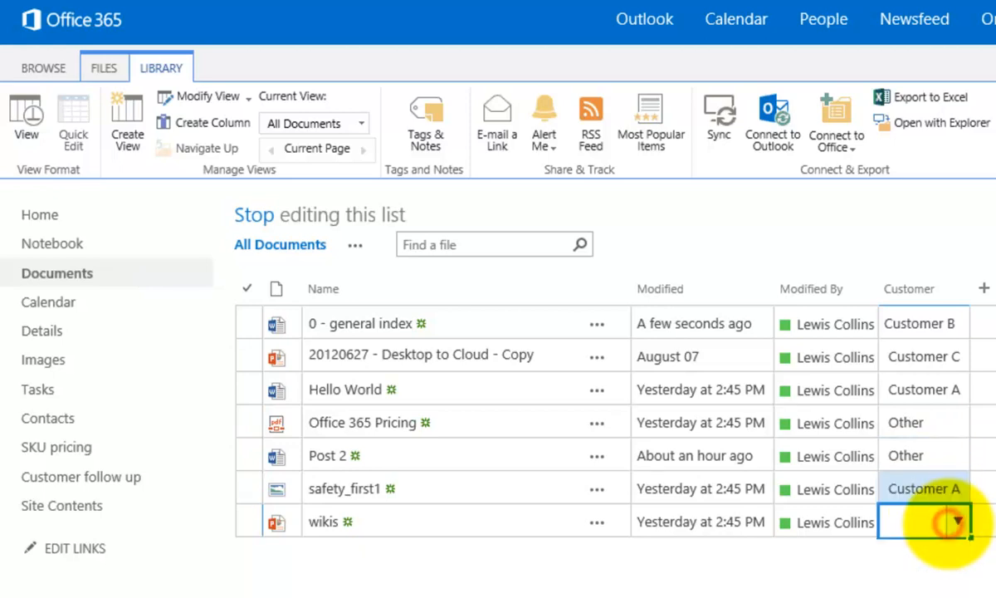
click(946, 522)
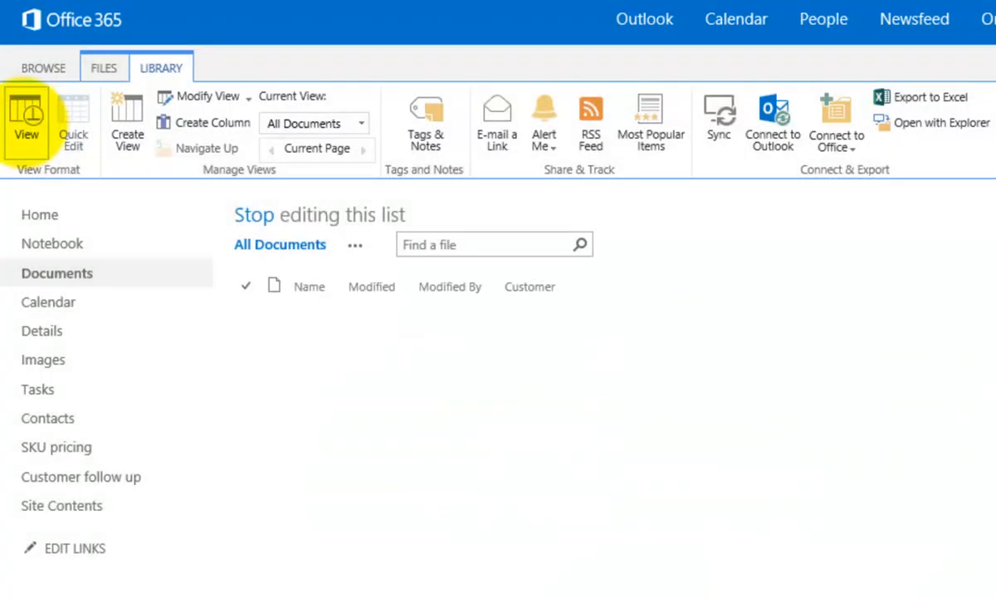
Return to the normal view and sort files by Customer ascending, then descending.
click(27, 119)
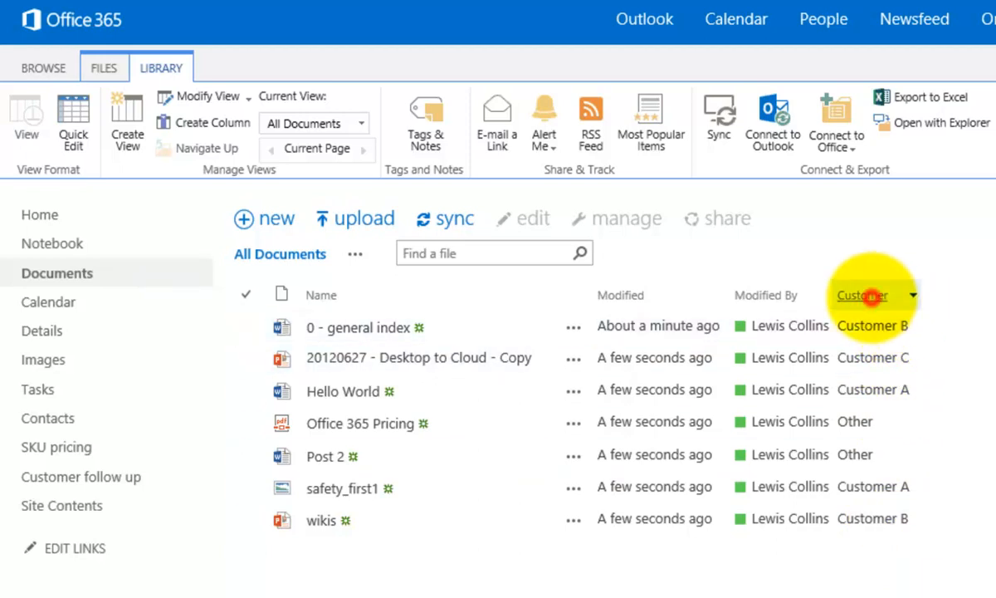
click(862, 295)
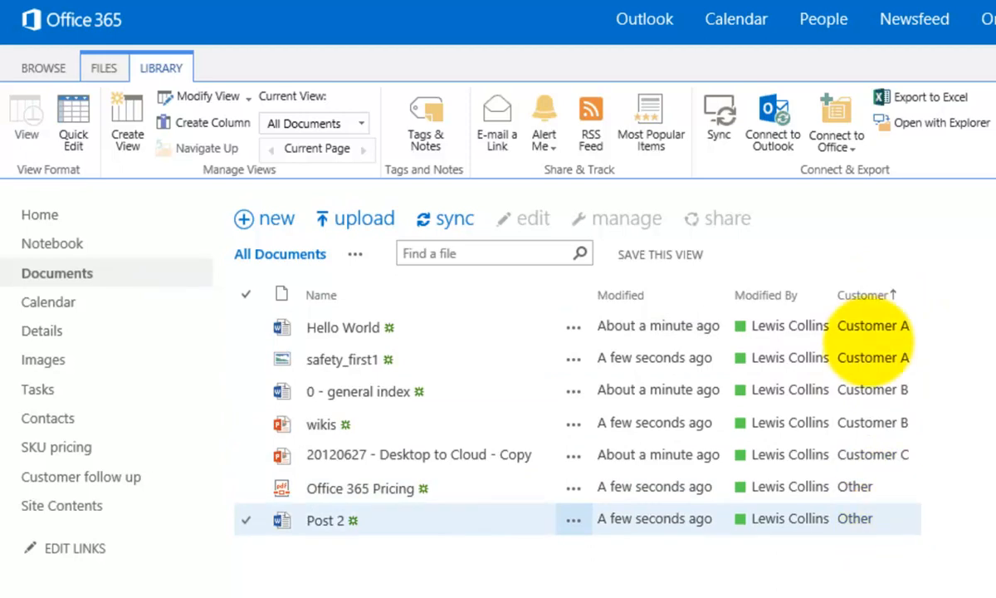
click(864, 295)
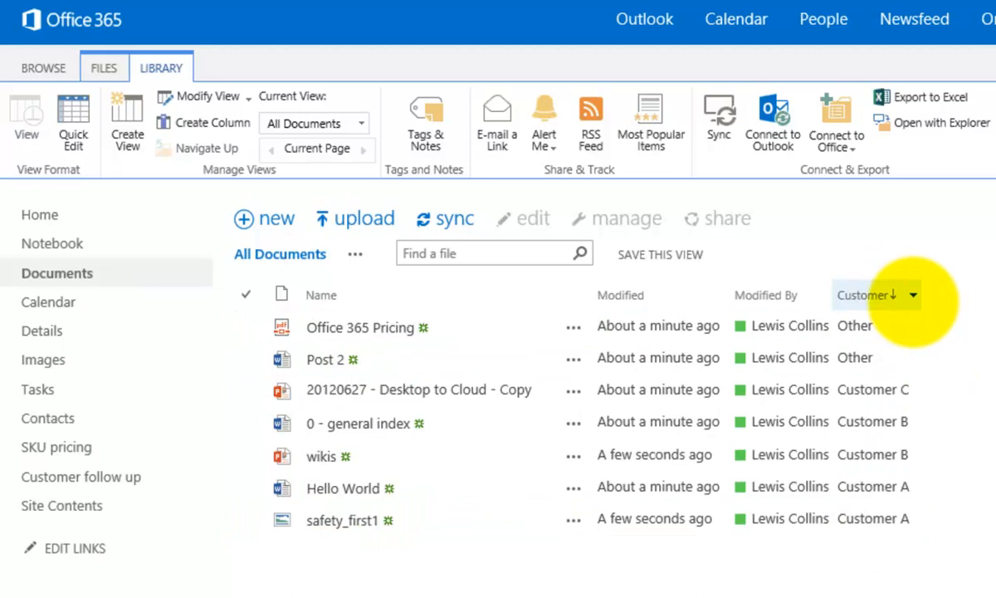
Filter the Customer column to show only Customer C's files.
click(910, 296)
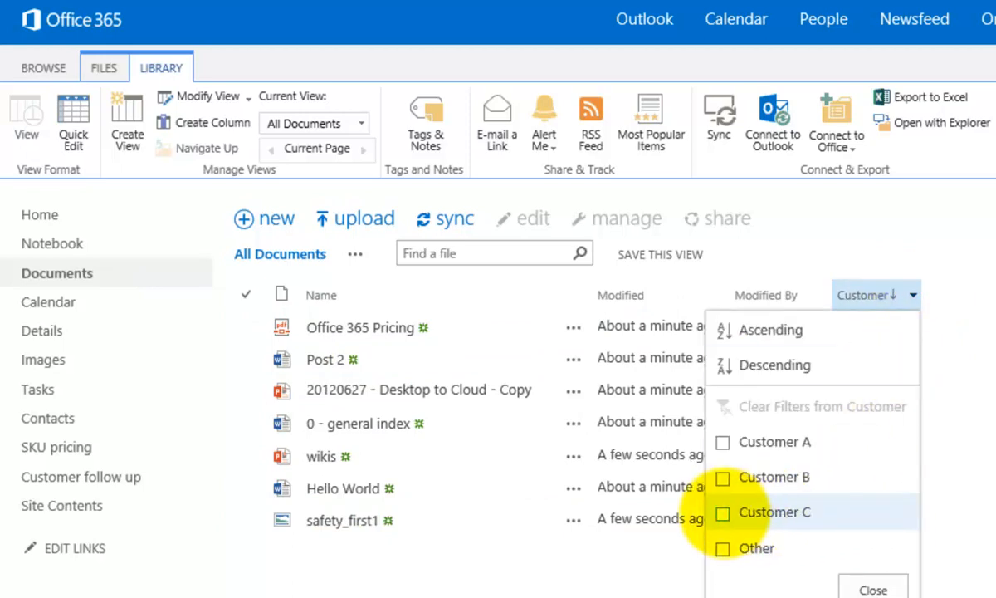
click(723, 511)
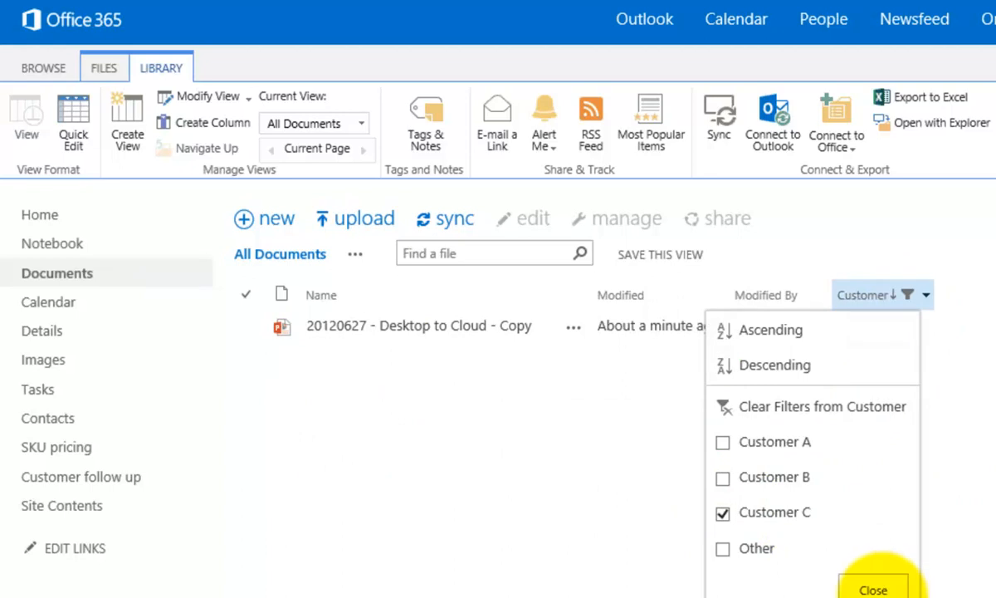
click(873, 588)
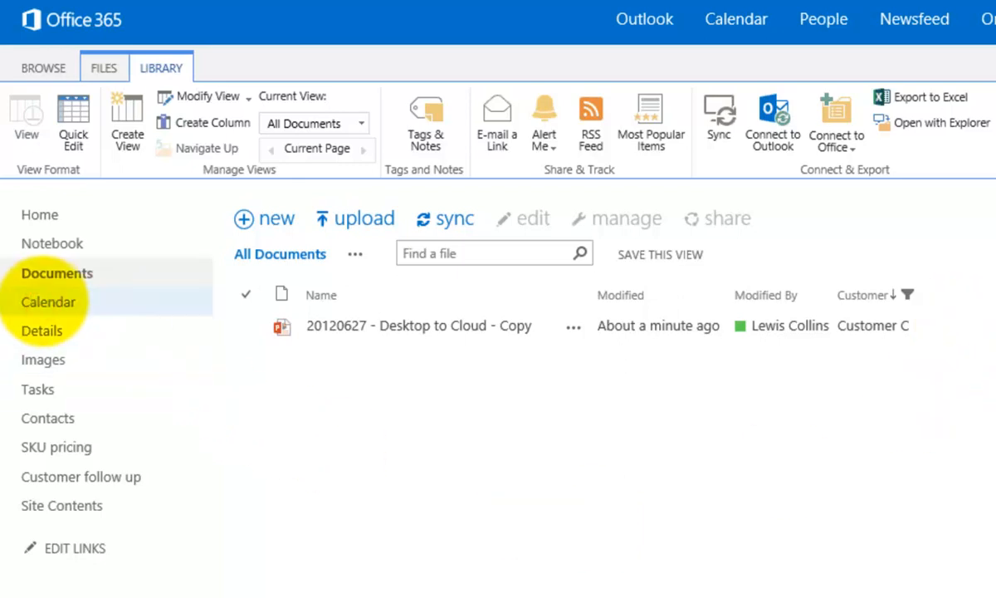
Open the Demo site's Calendar and show its calendar ribbon commands.
click(48, 302)
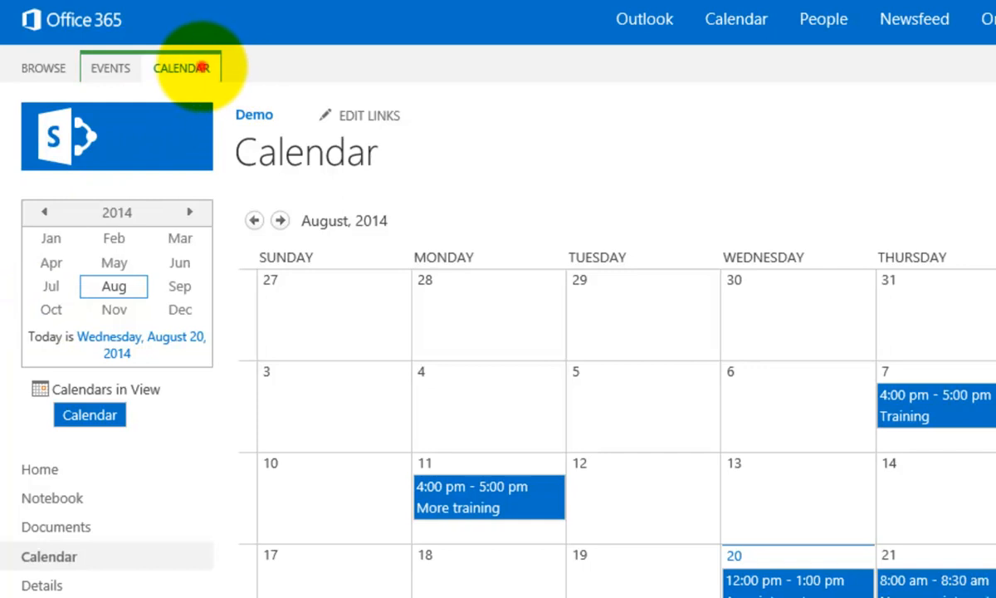
click(183, 68)
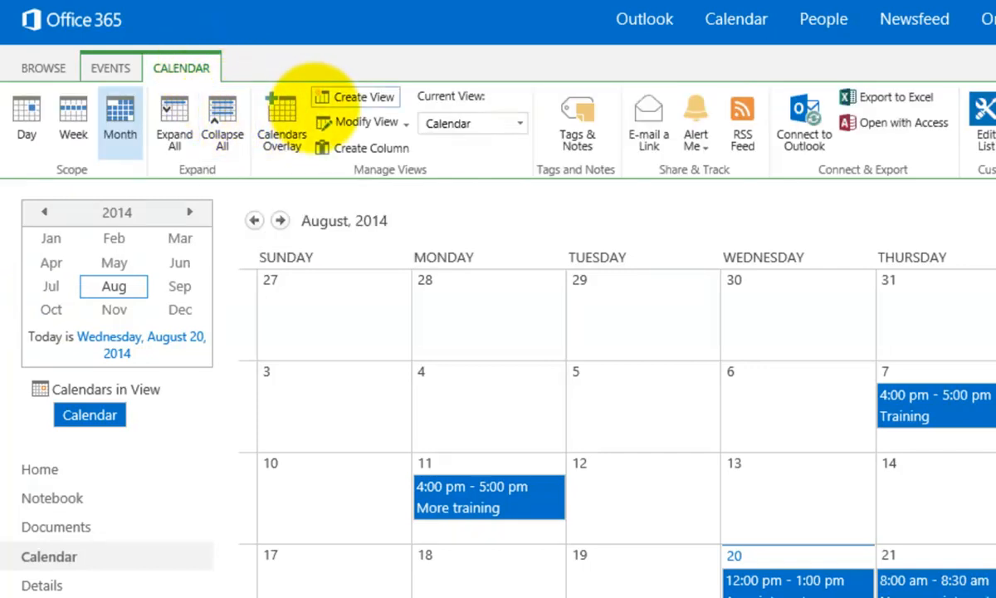
mouse_move(370, 148)
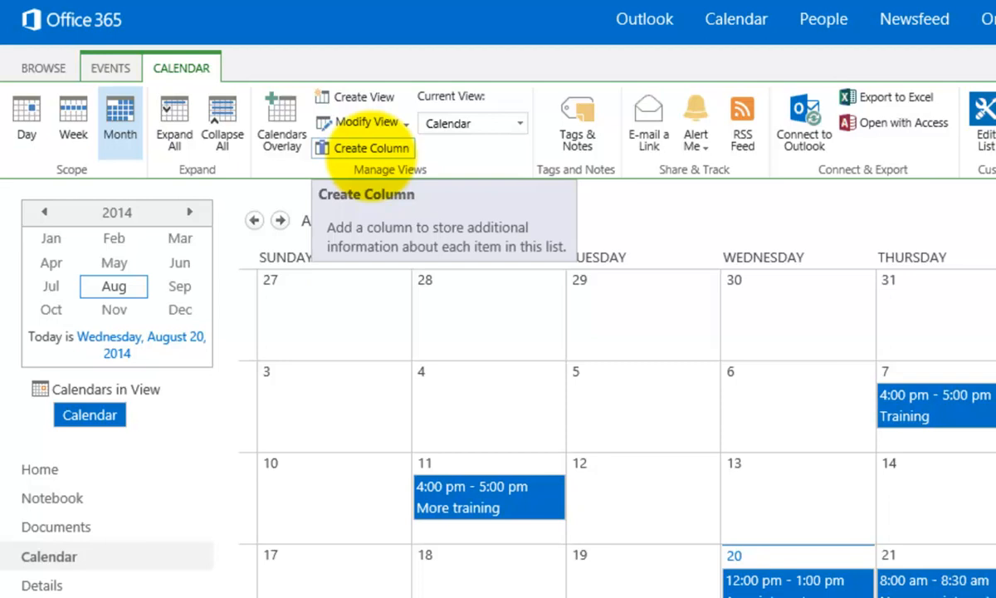
mouse_move(175, 557)
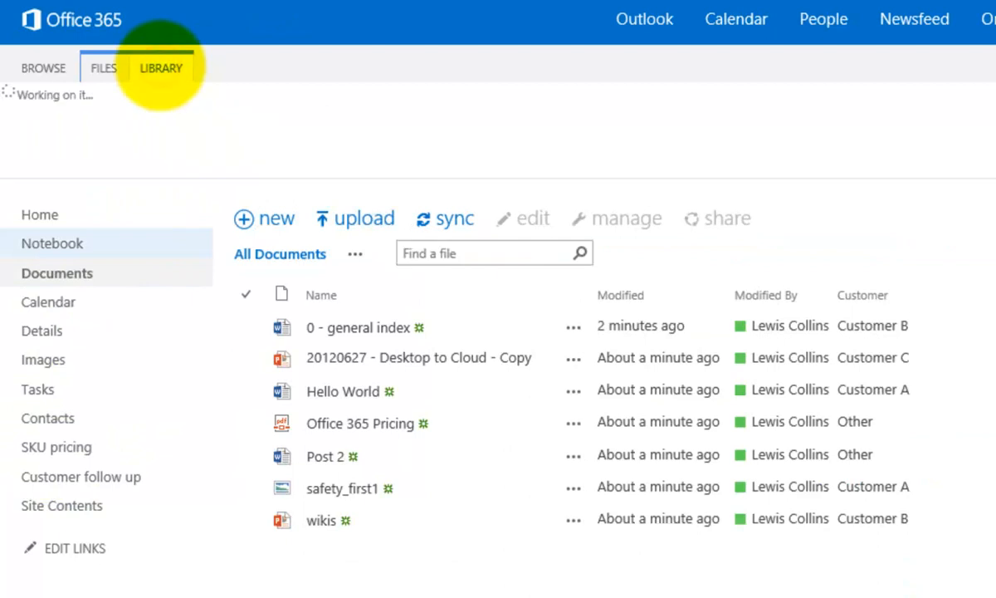
From the Library ribbon, bring up the Create Column form.
click(161, 67)
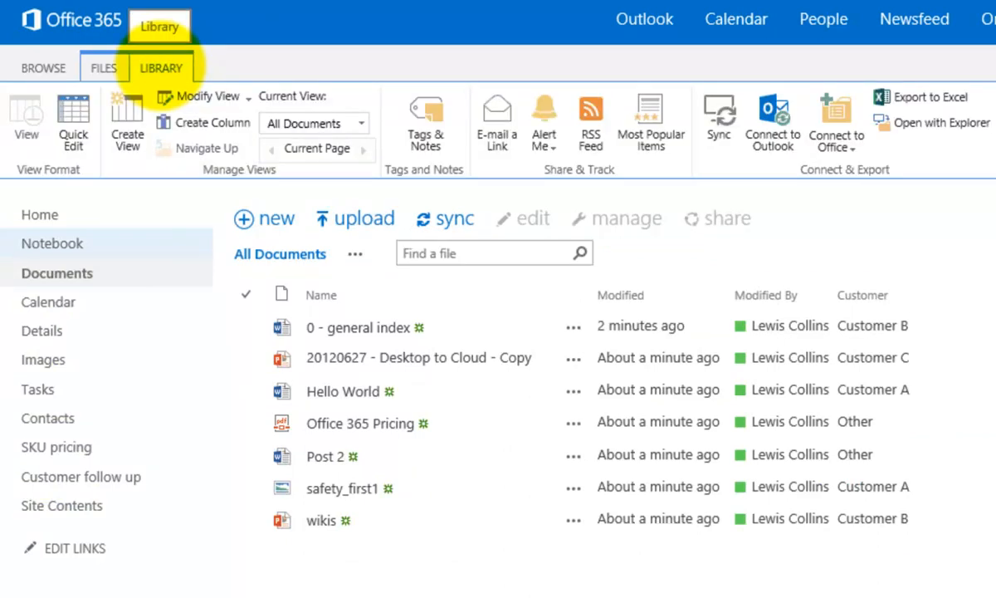
mouse_move(204, 123)
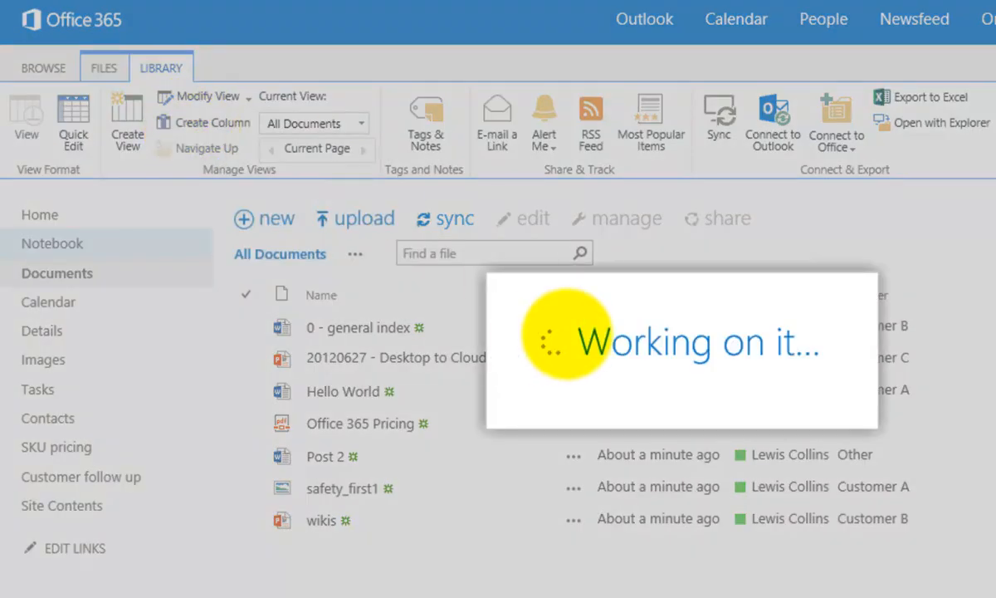
click(209, 123)
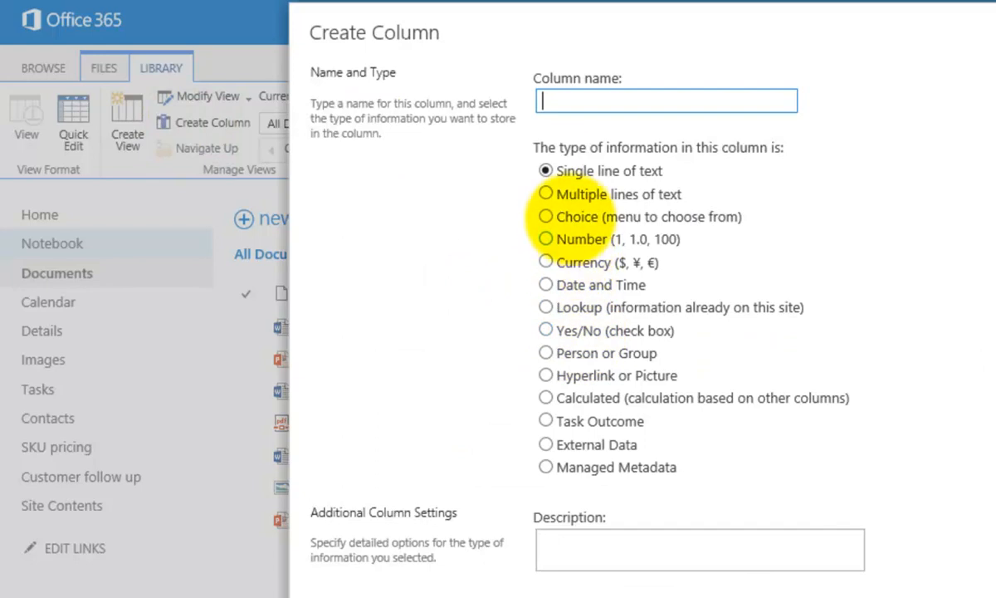